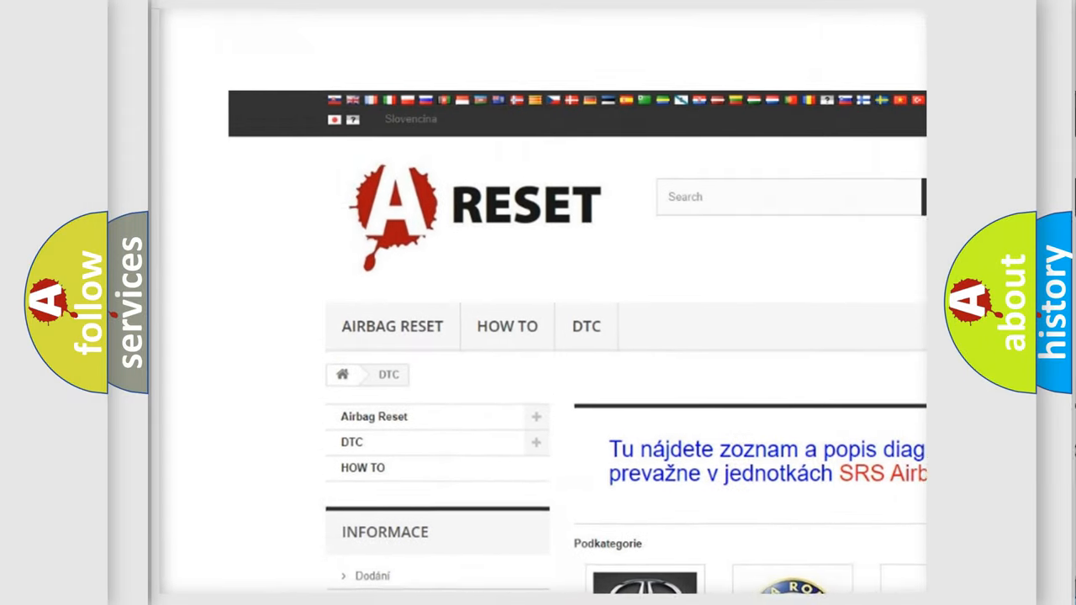
scroll("down", 3)
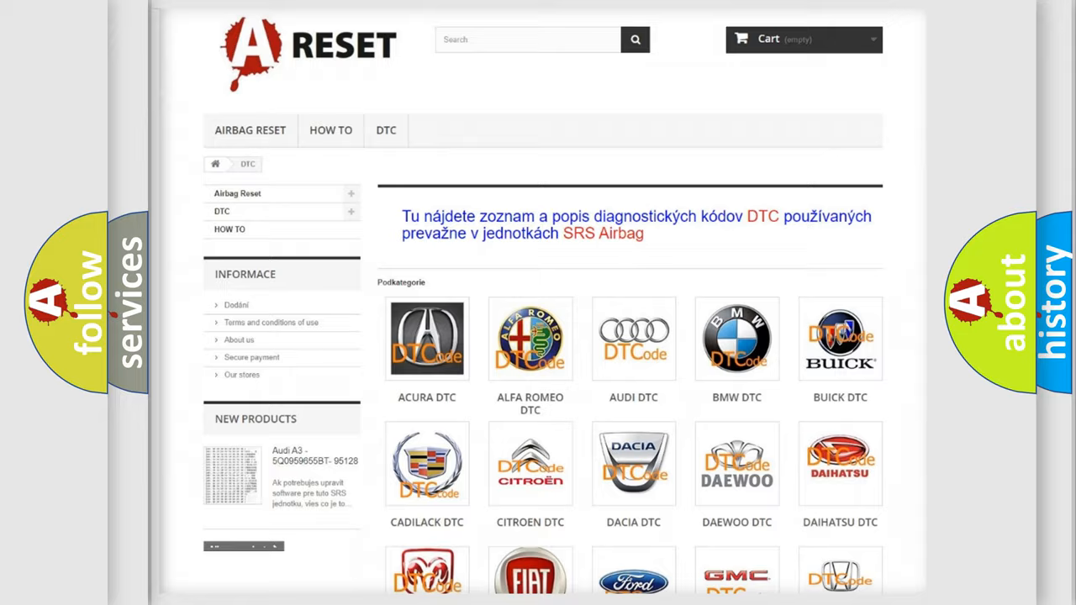
scroll("down", 3)
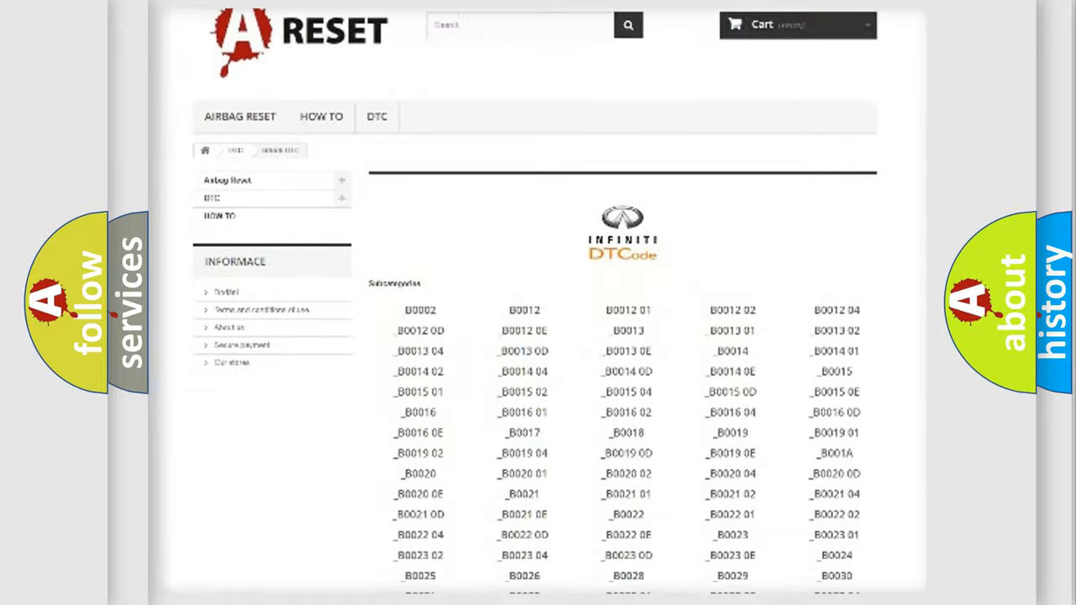
scroll("down", 3)
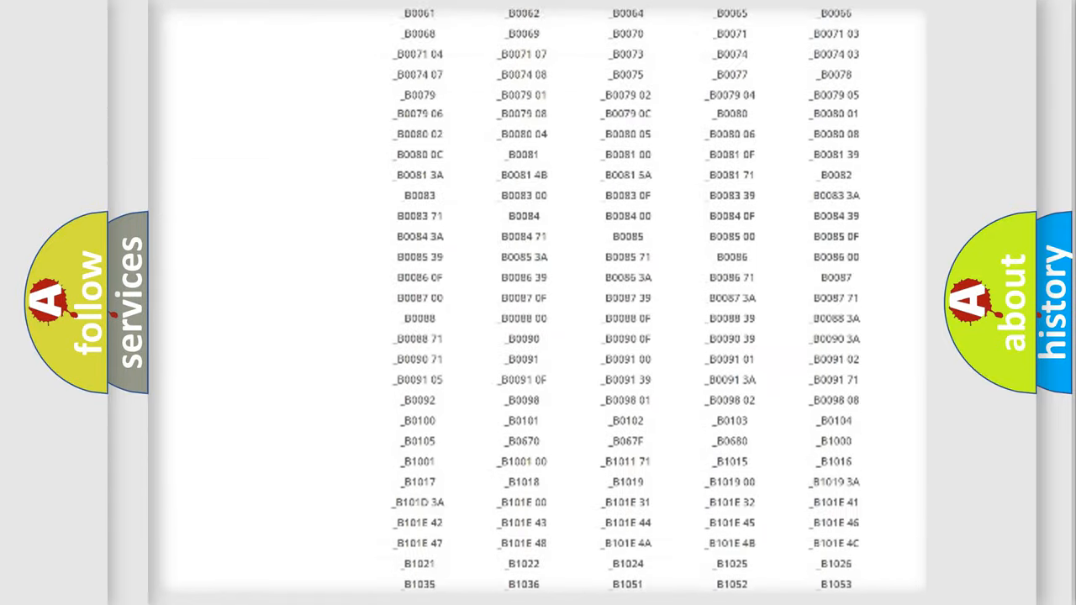
scroll("up", 3)
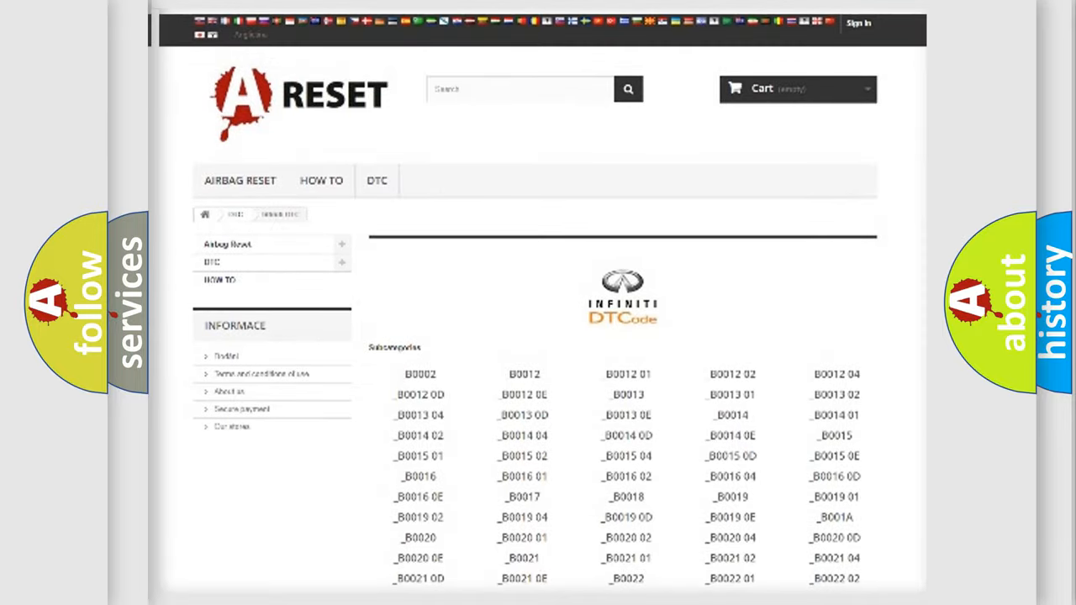